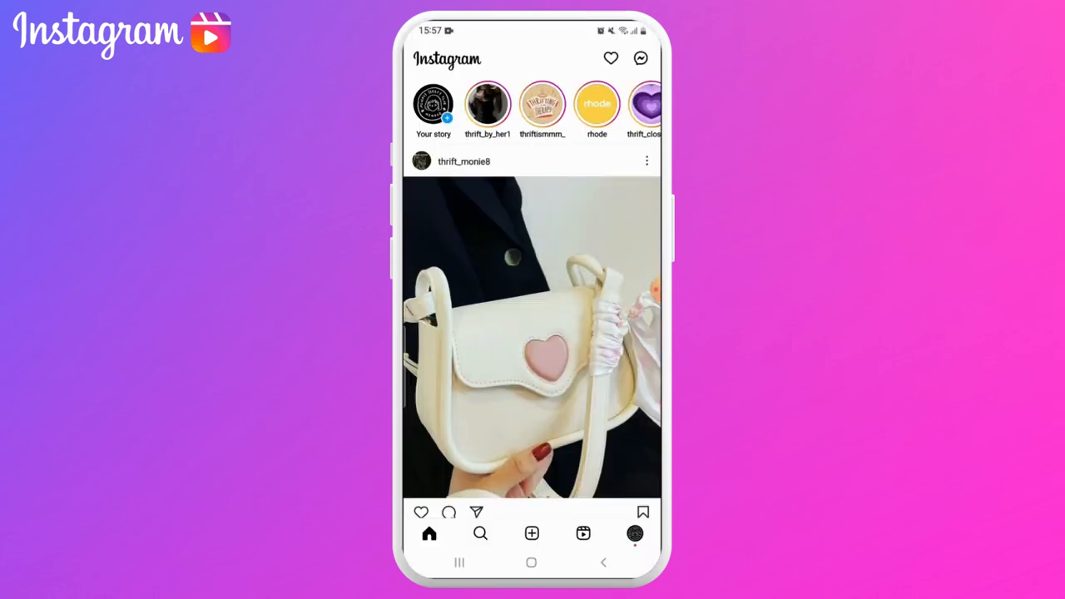
- Start a new Reel and record a first clip of the keyboard
scroll("down", 3)
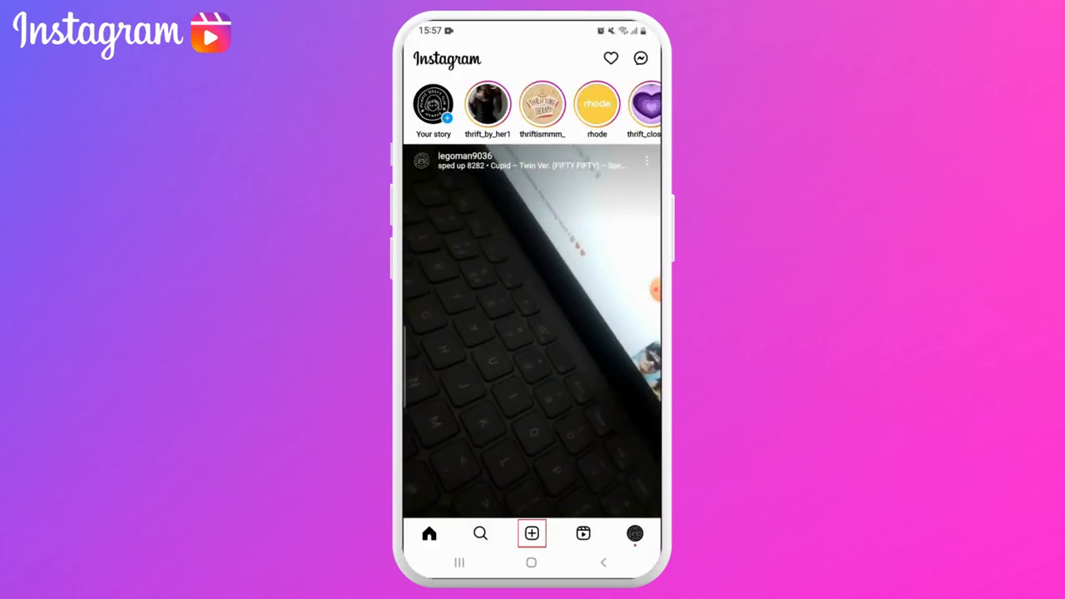
left_click(532, 534)
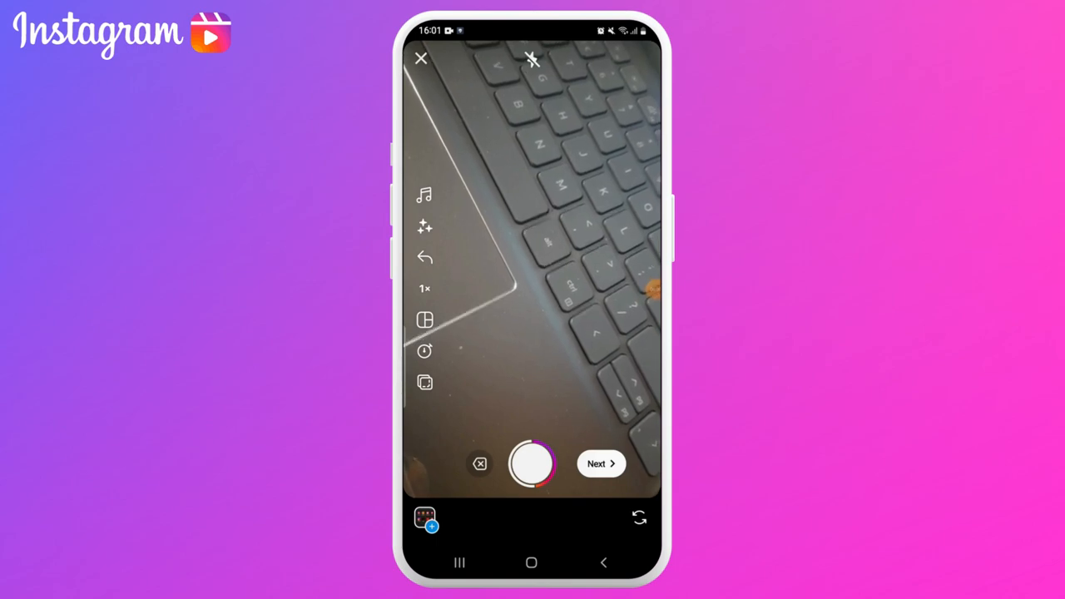
- Add 'Cupid – Twin Ver. (FIFTY FIFTY) – Sped Up' as background music and proceed to editing
left_click(600, 464)
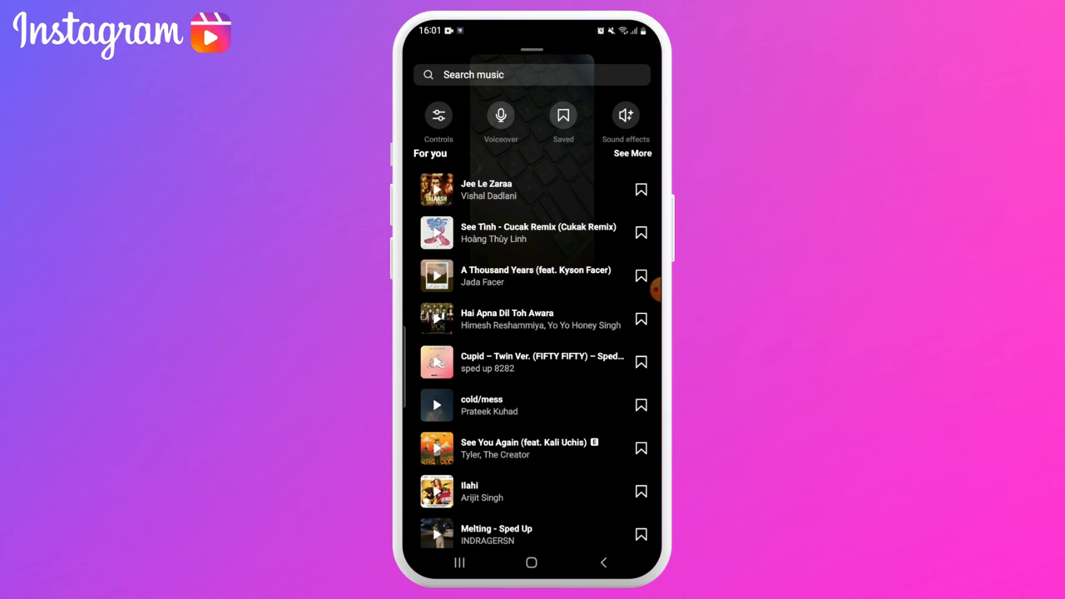
left_click(541, 362)
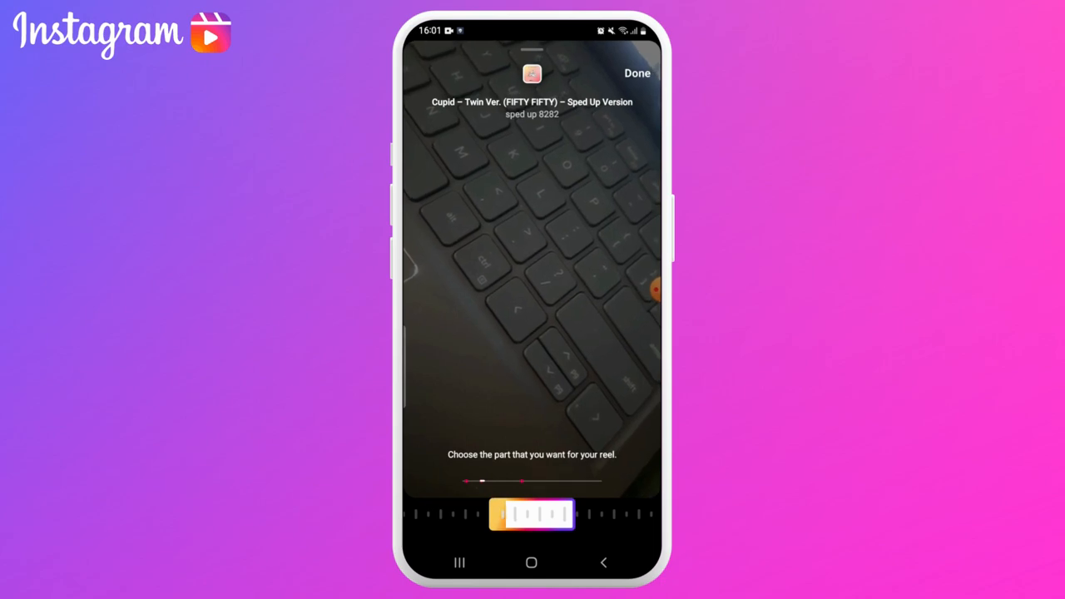
left_click(636, 73)
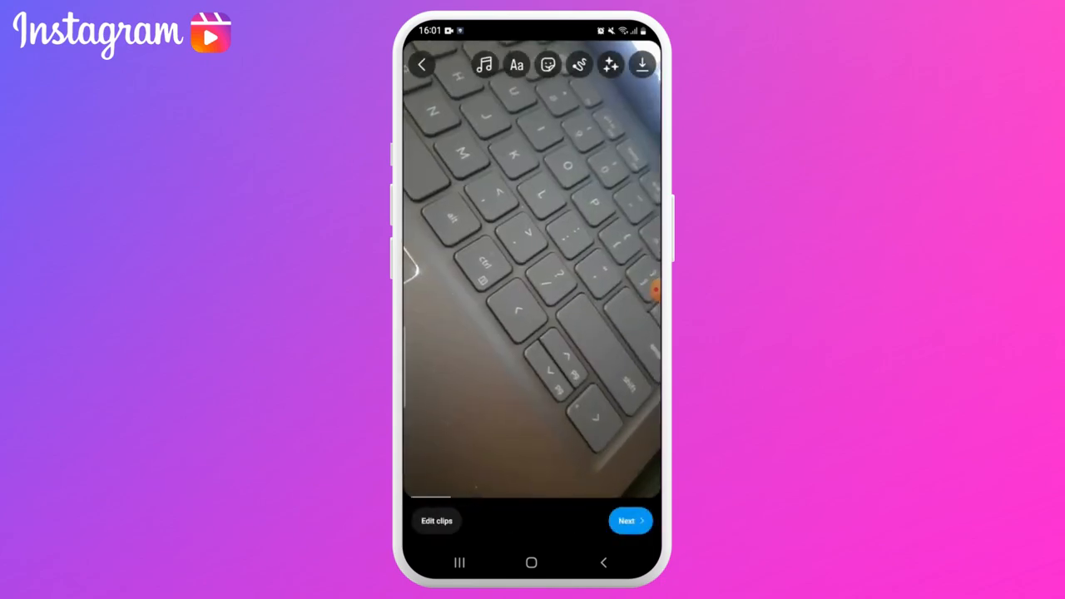